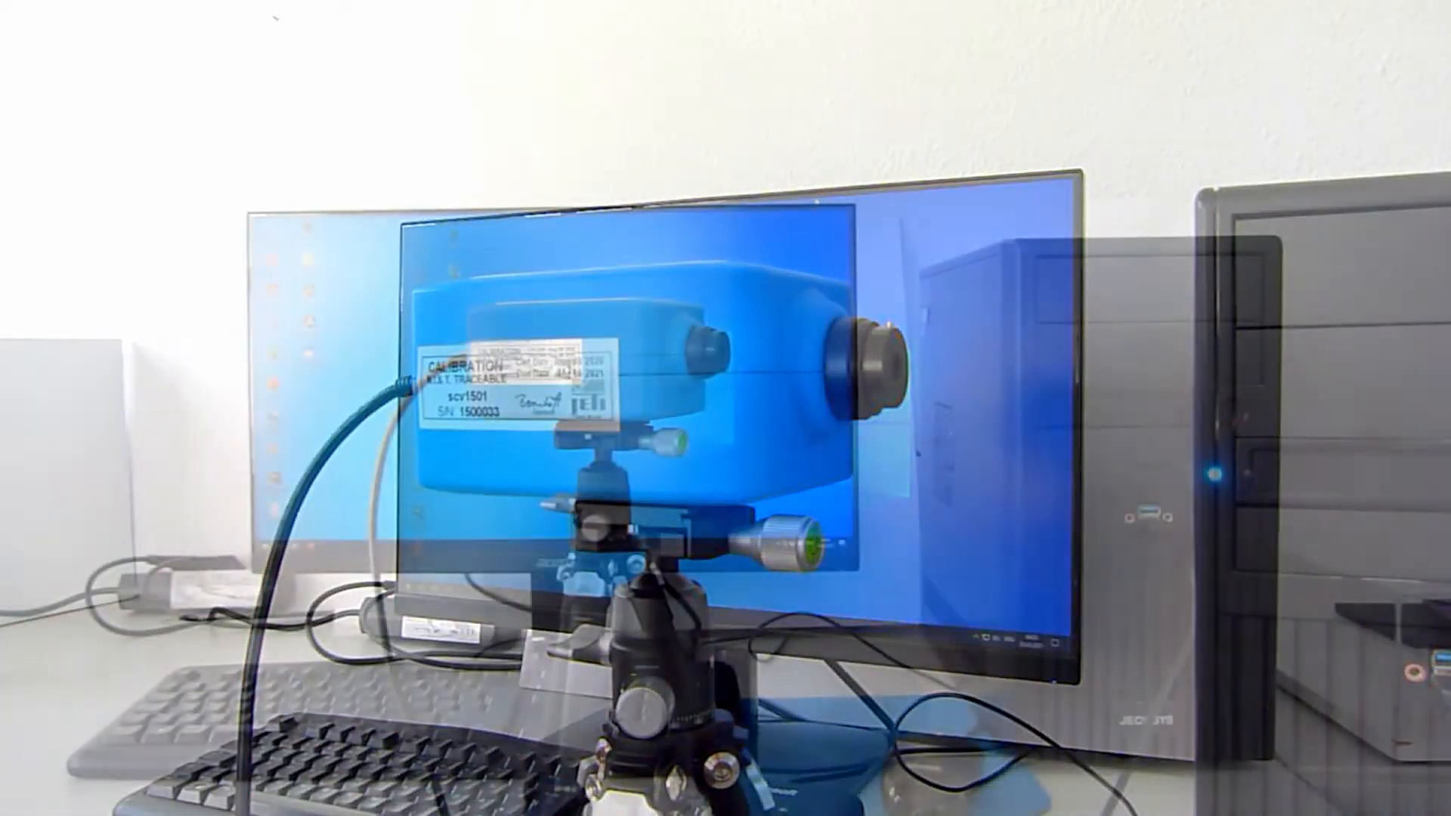
Launch JETI LiVal from its desktop shortcut.
double_click(133, 105)
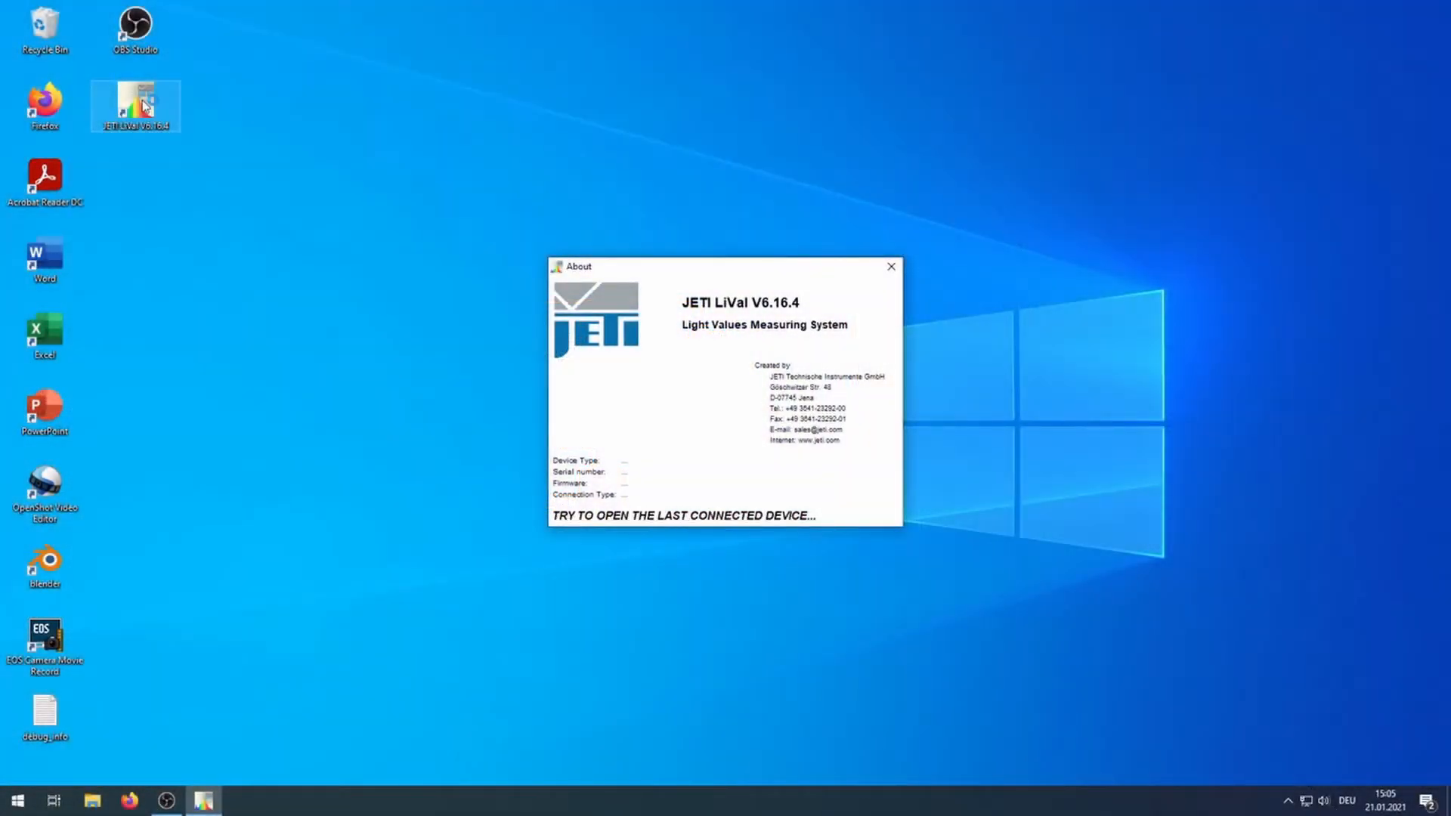
Select the radiance MEASUREMENT control in the main window.
click(892, 266)
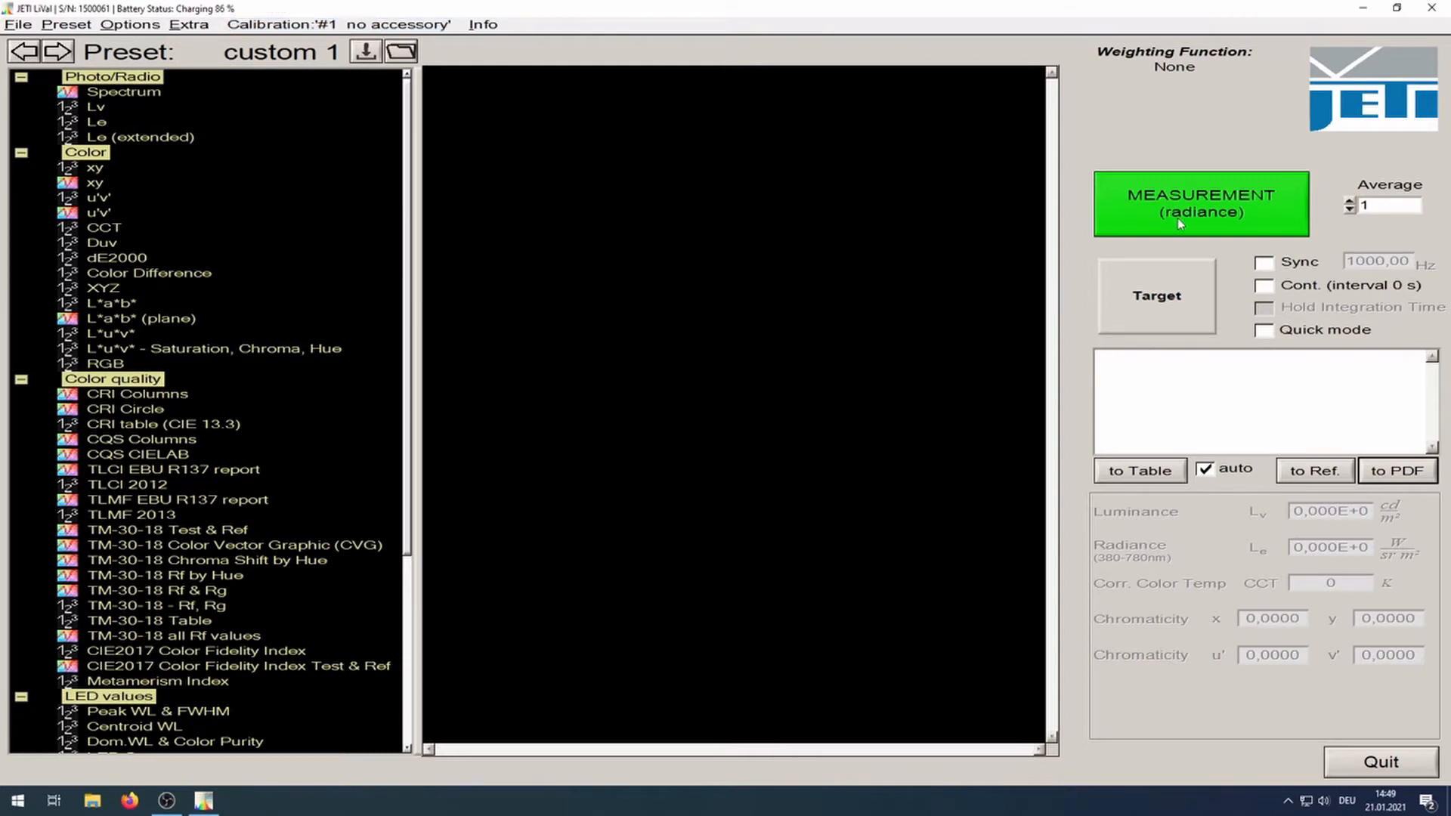
mouse_move(1247, 234)
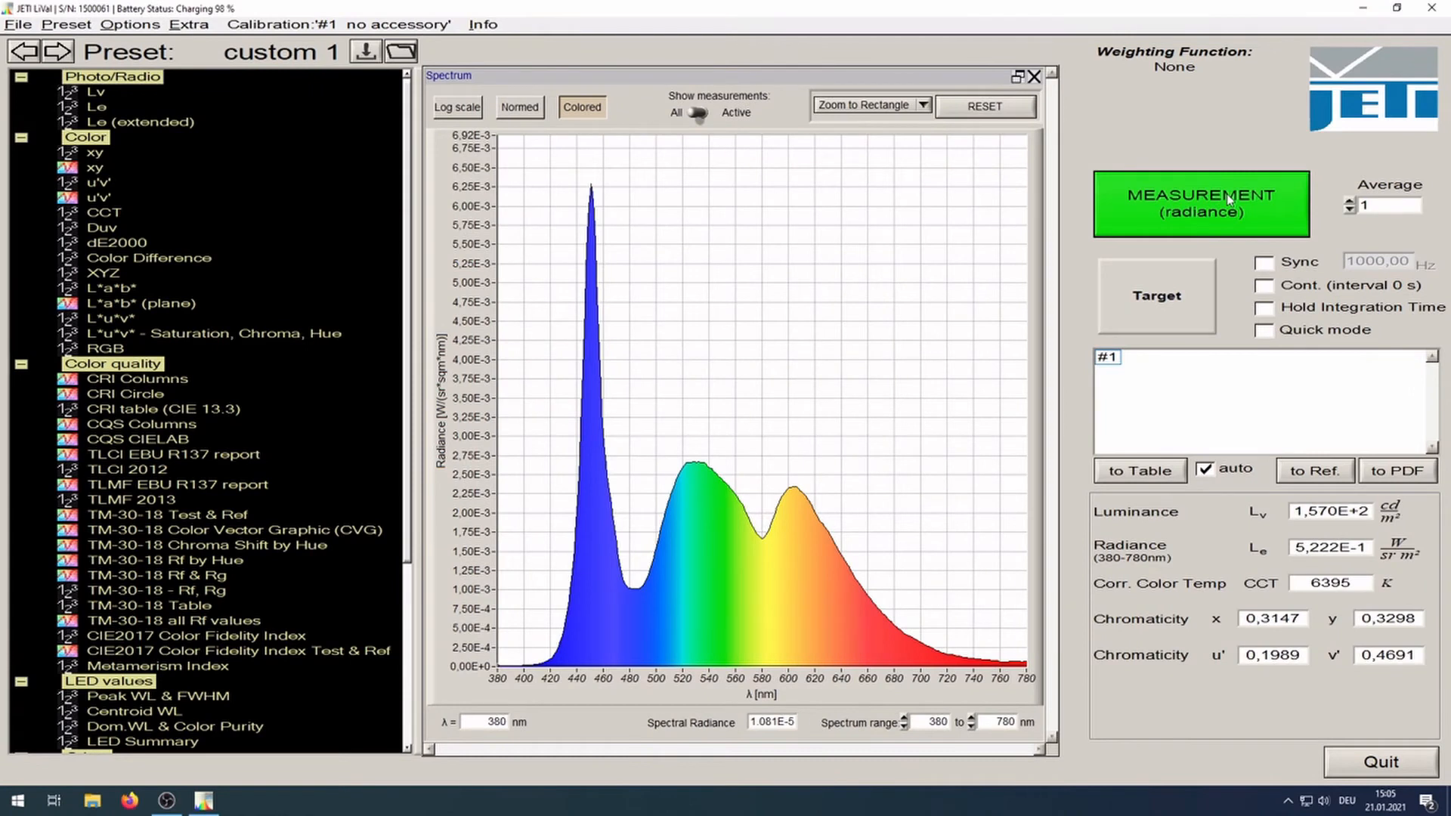
Take a radiance measurement and switch the Preset view to Summary table (F8).
click(1202, 204)
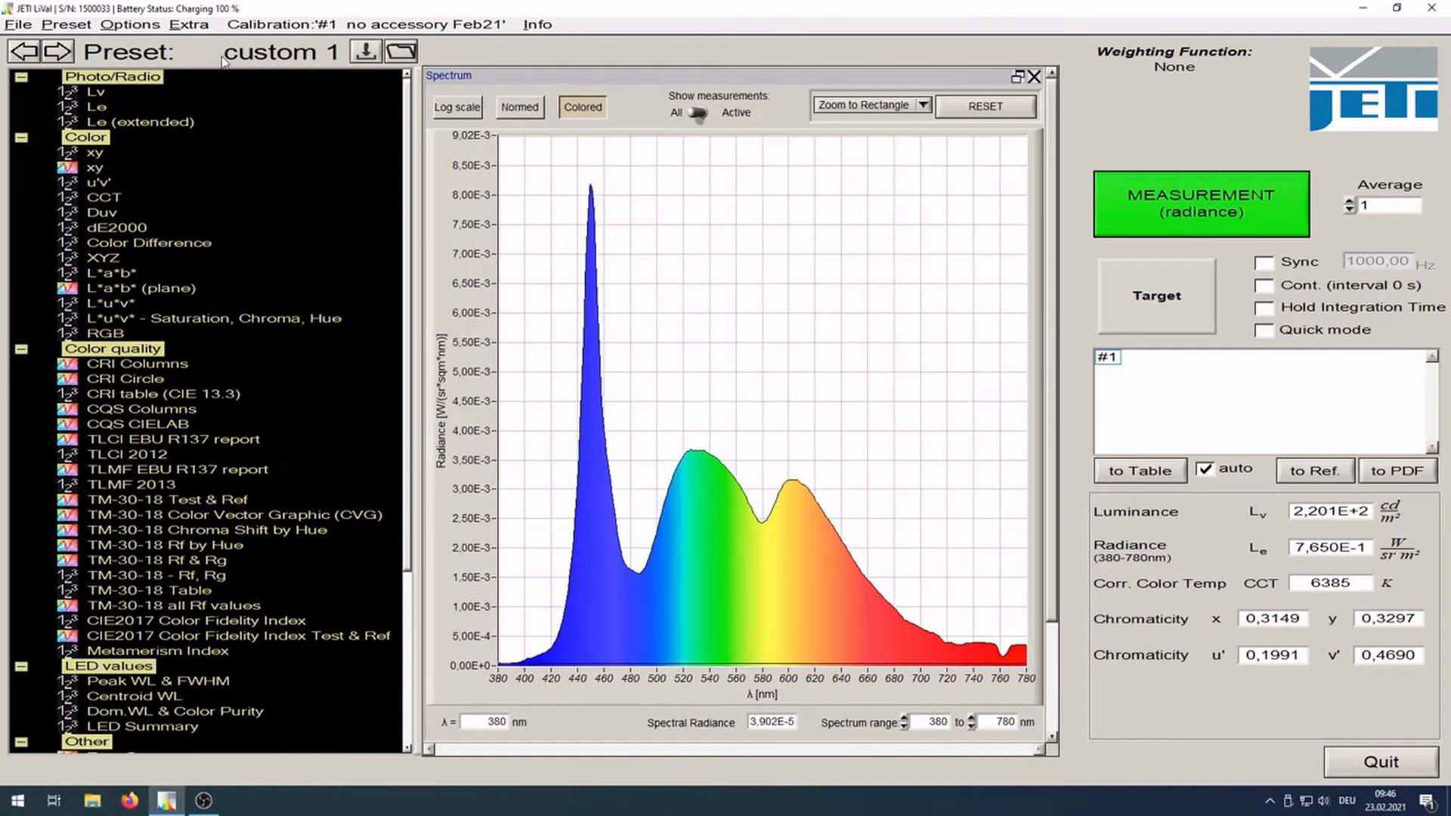
click(62, 26)
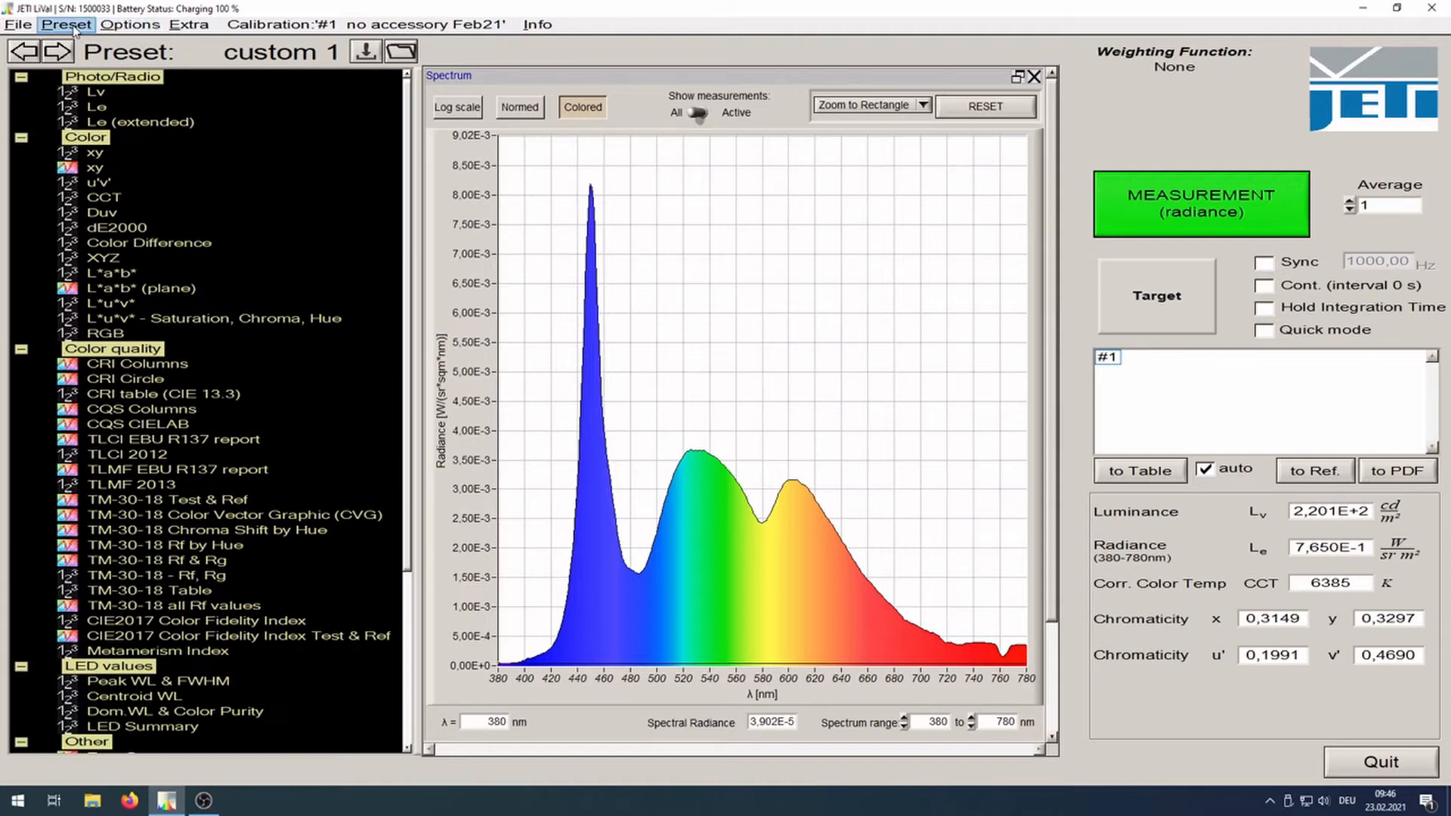
click(63, 24)
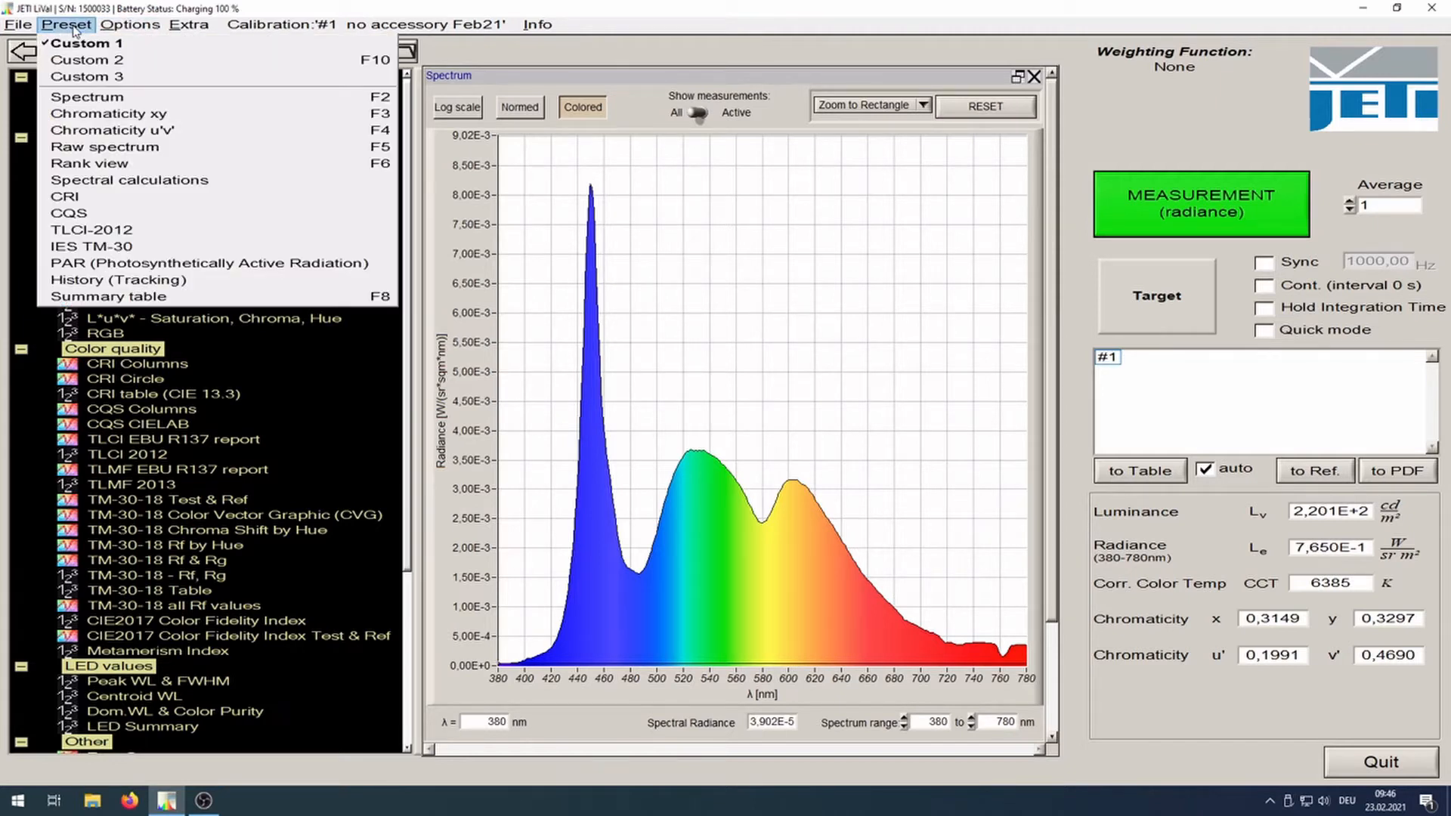
mouse_move(113, 296)
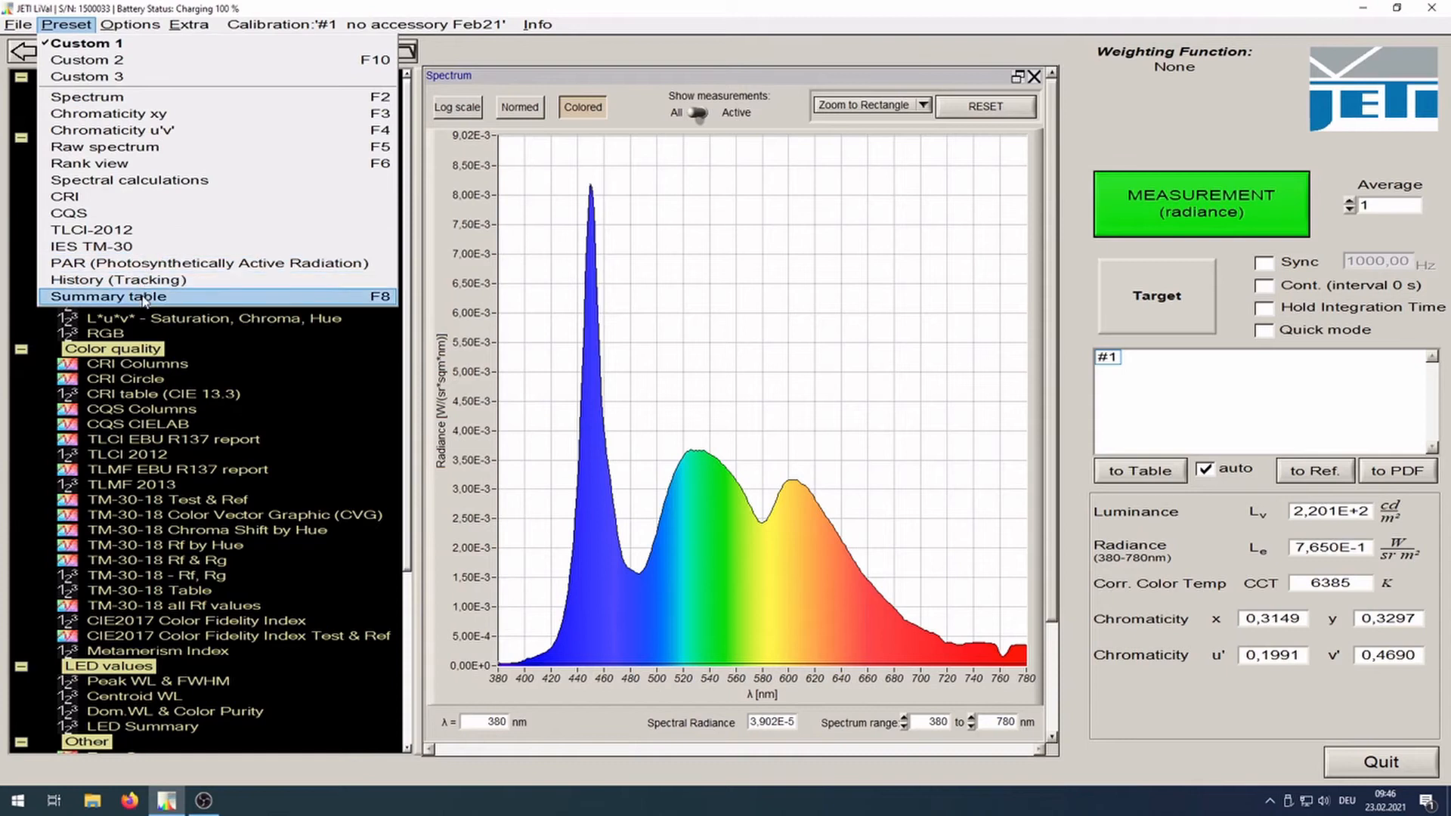
click(102, 297)
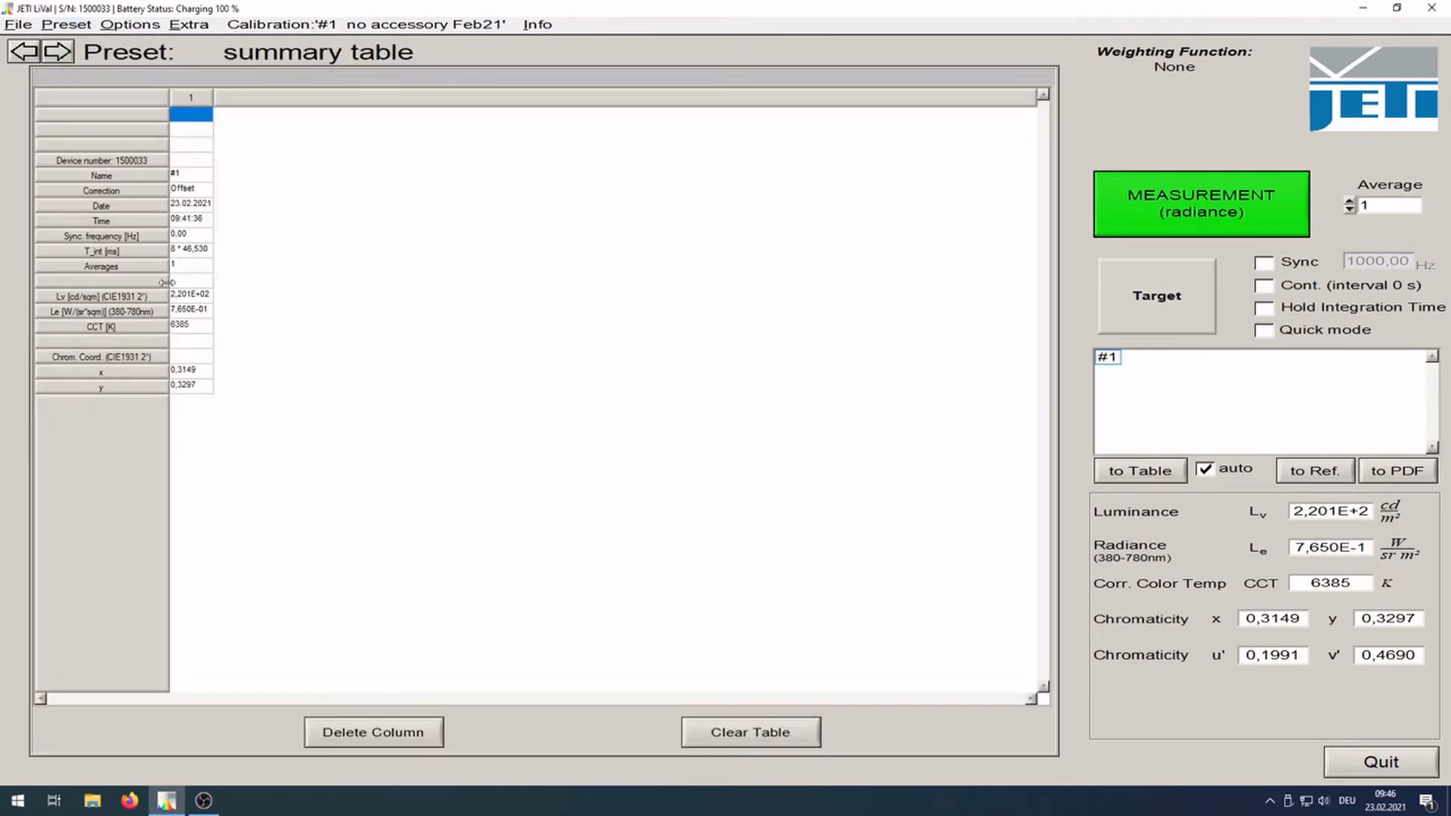
Enable Spectral Radiance in Options > Table so per-wavelength values appear.
click(148, 27)
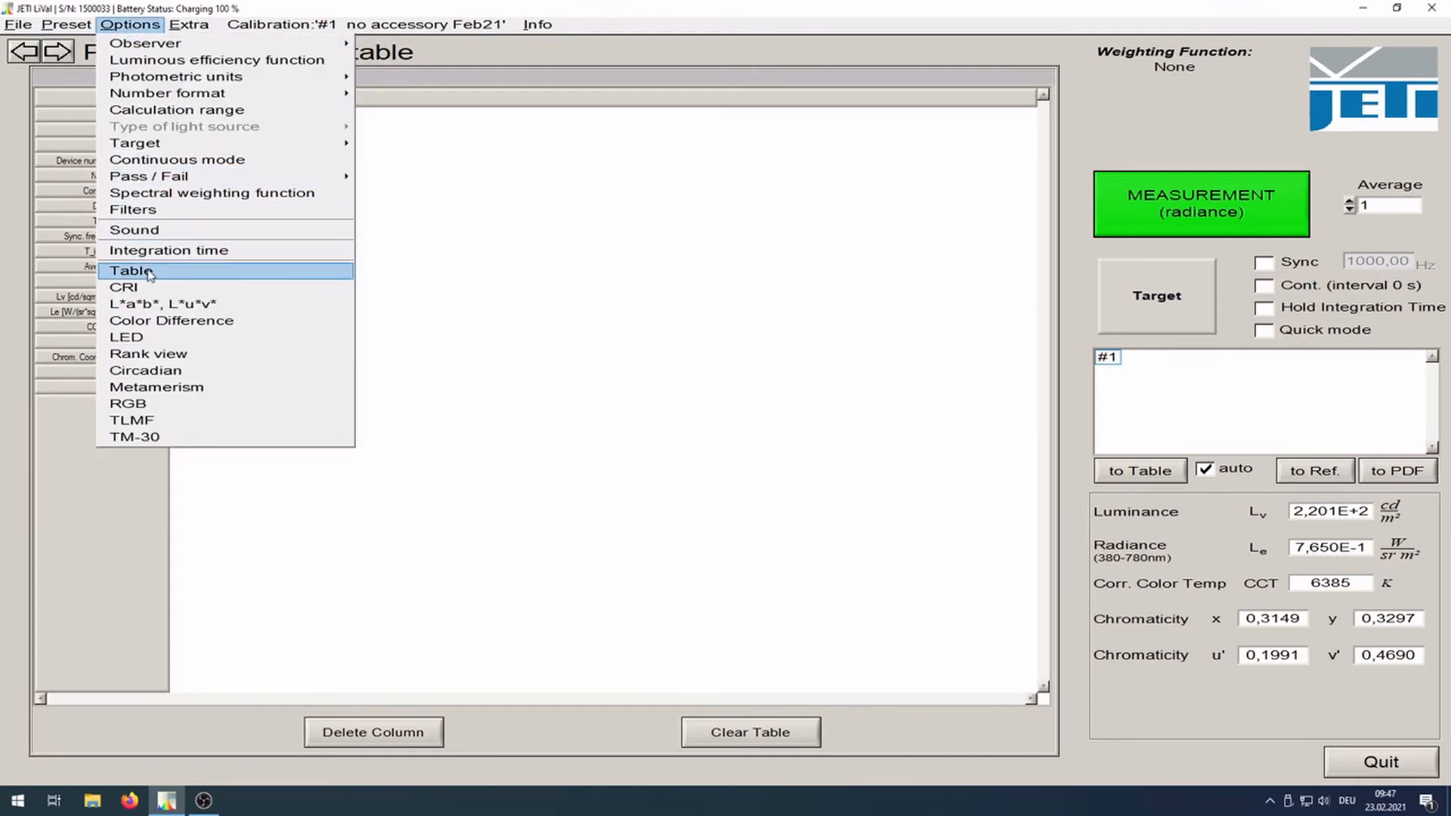
click(134, 269)
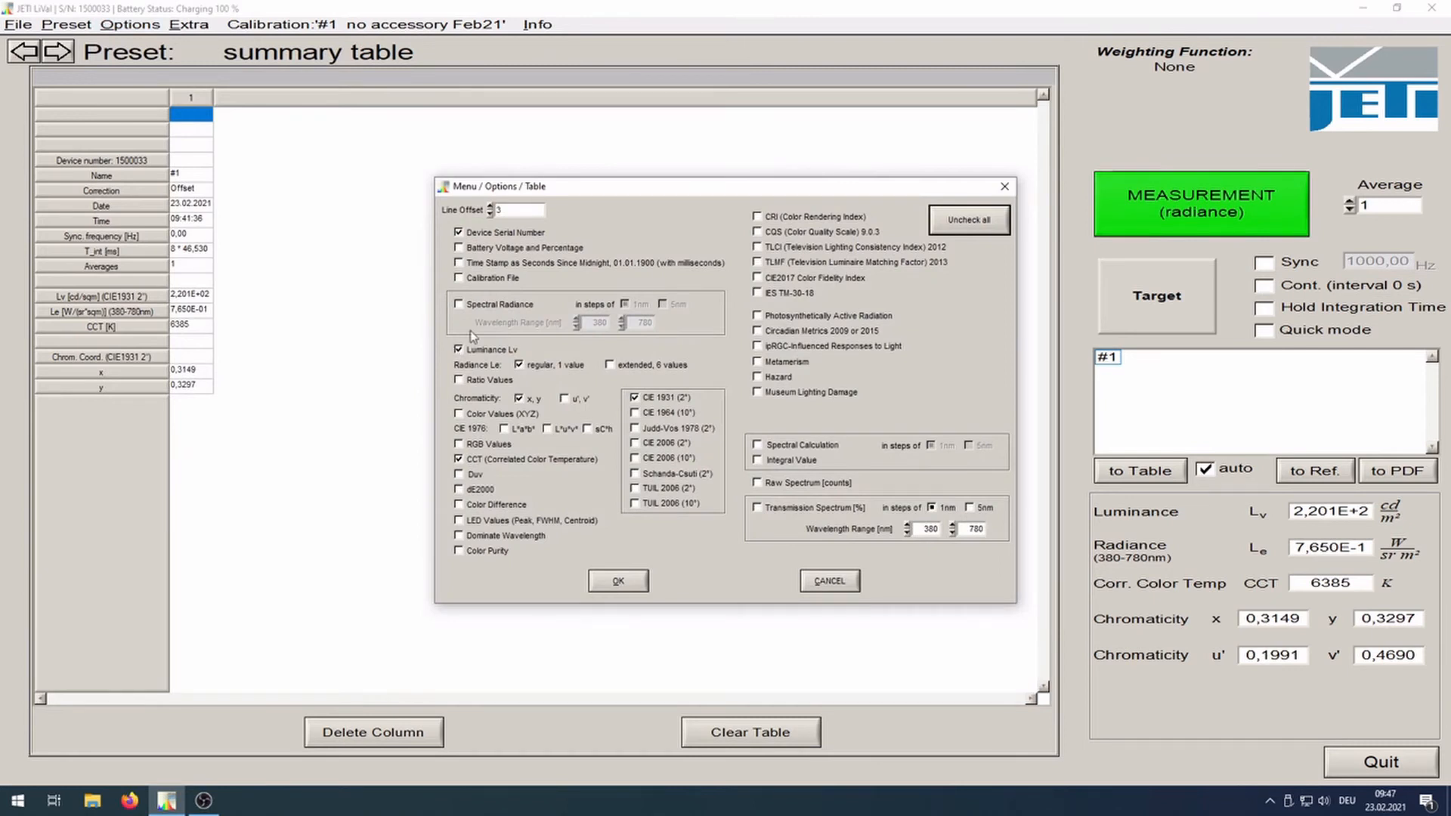
click(458, 304)
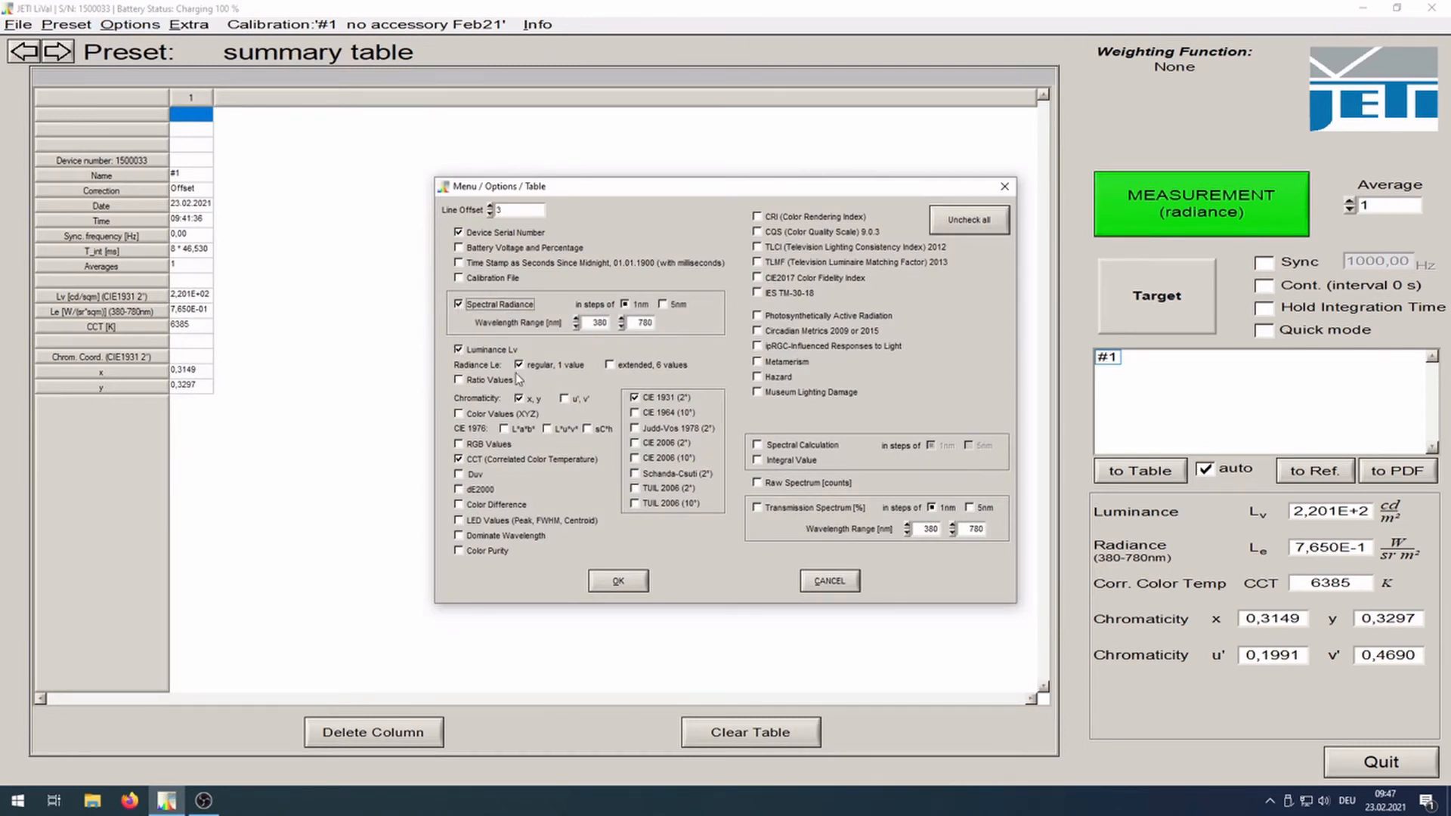
click(616, 580)
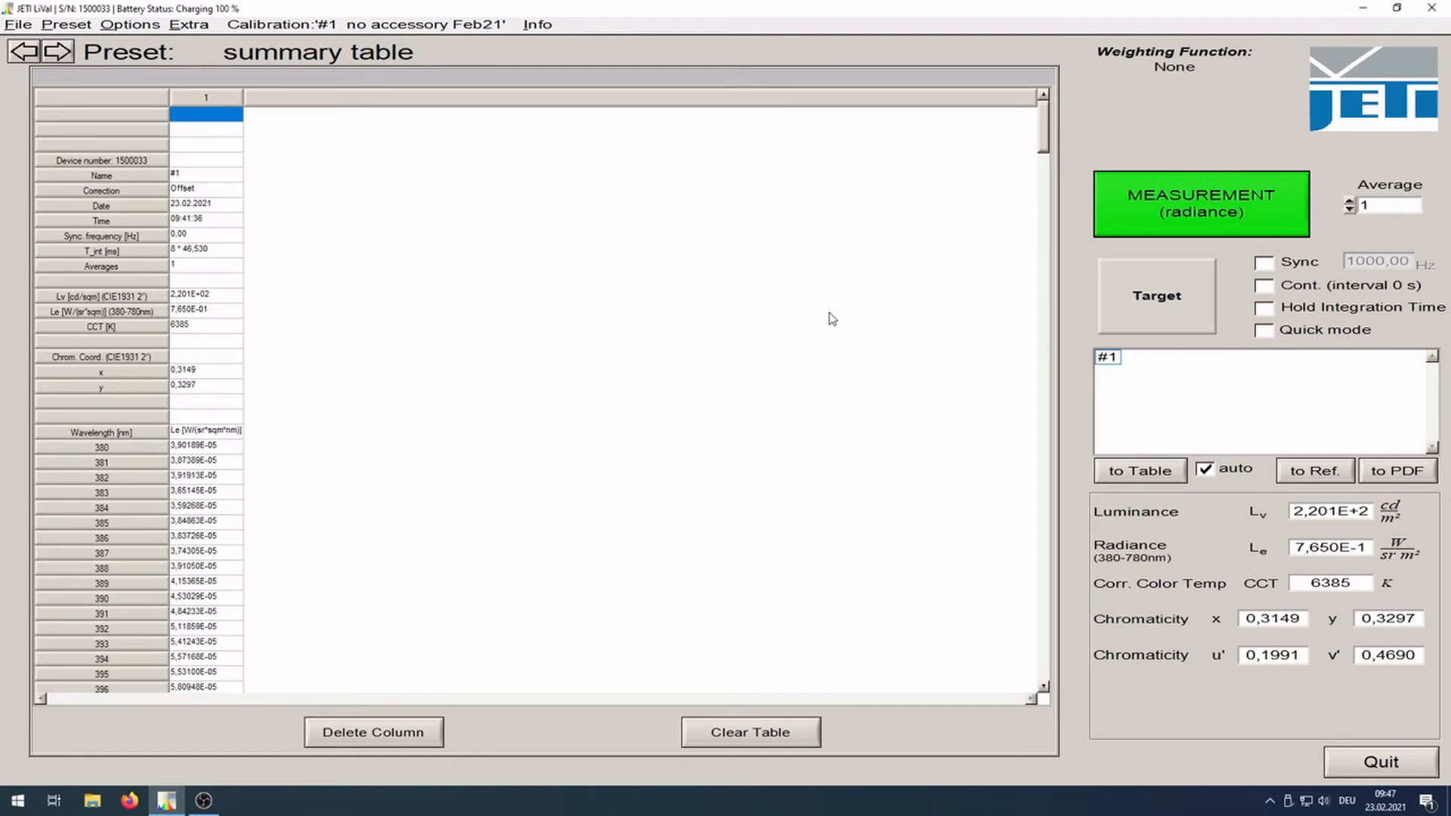
mouse_move(1131, 414)
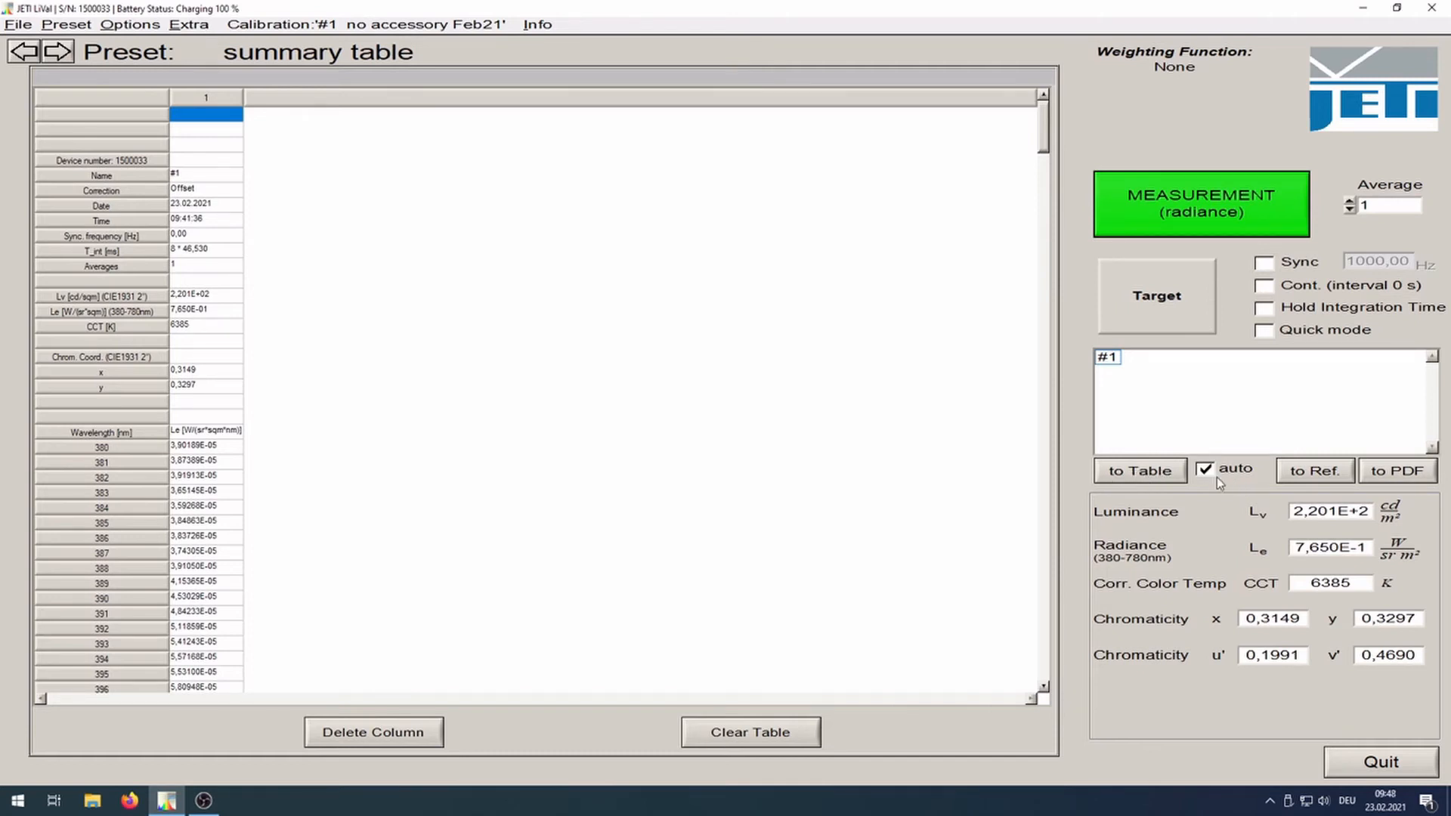
mouse_move(1221, 472)
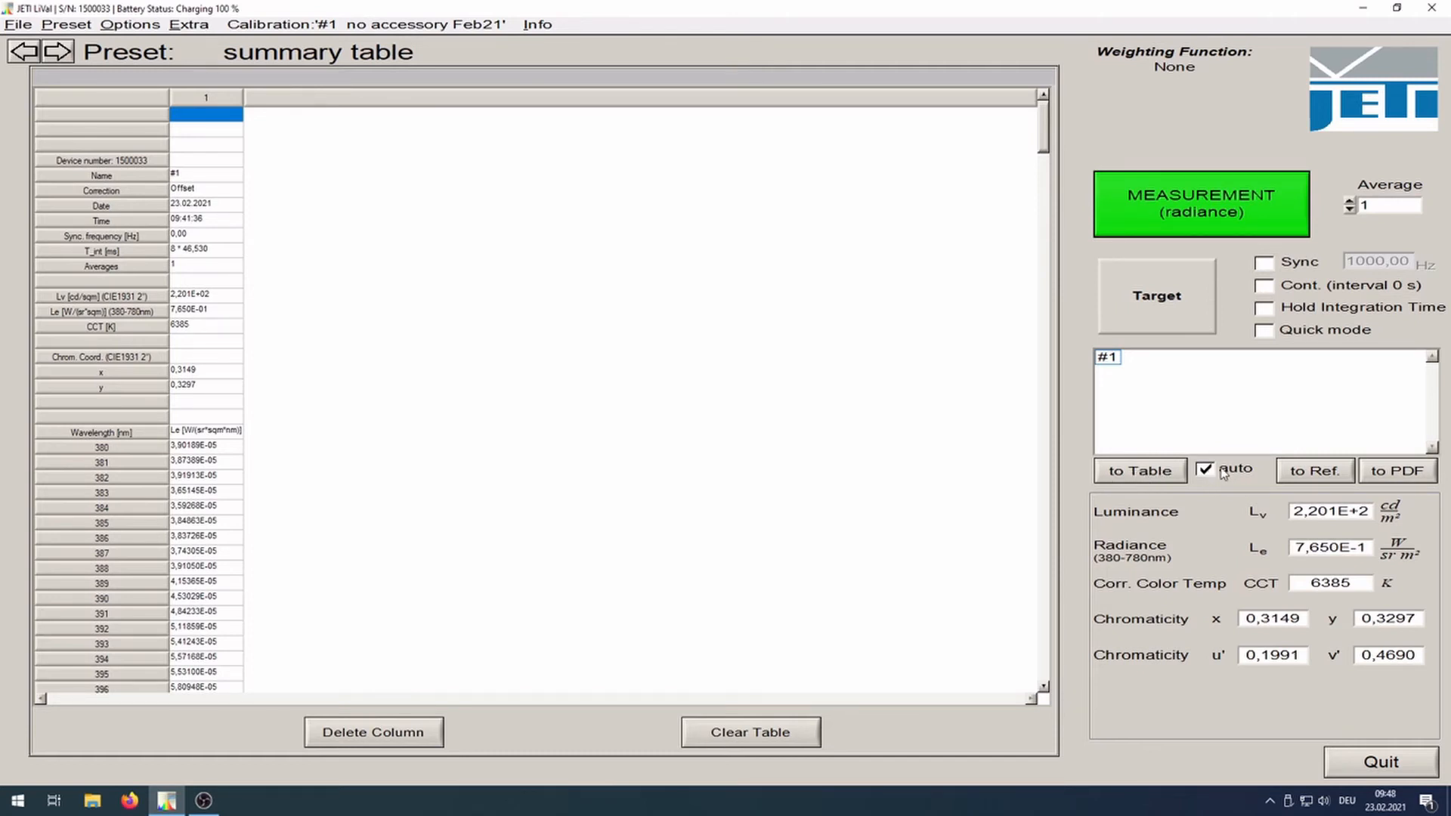
mouse_move(1223, 471)
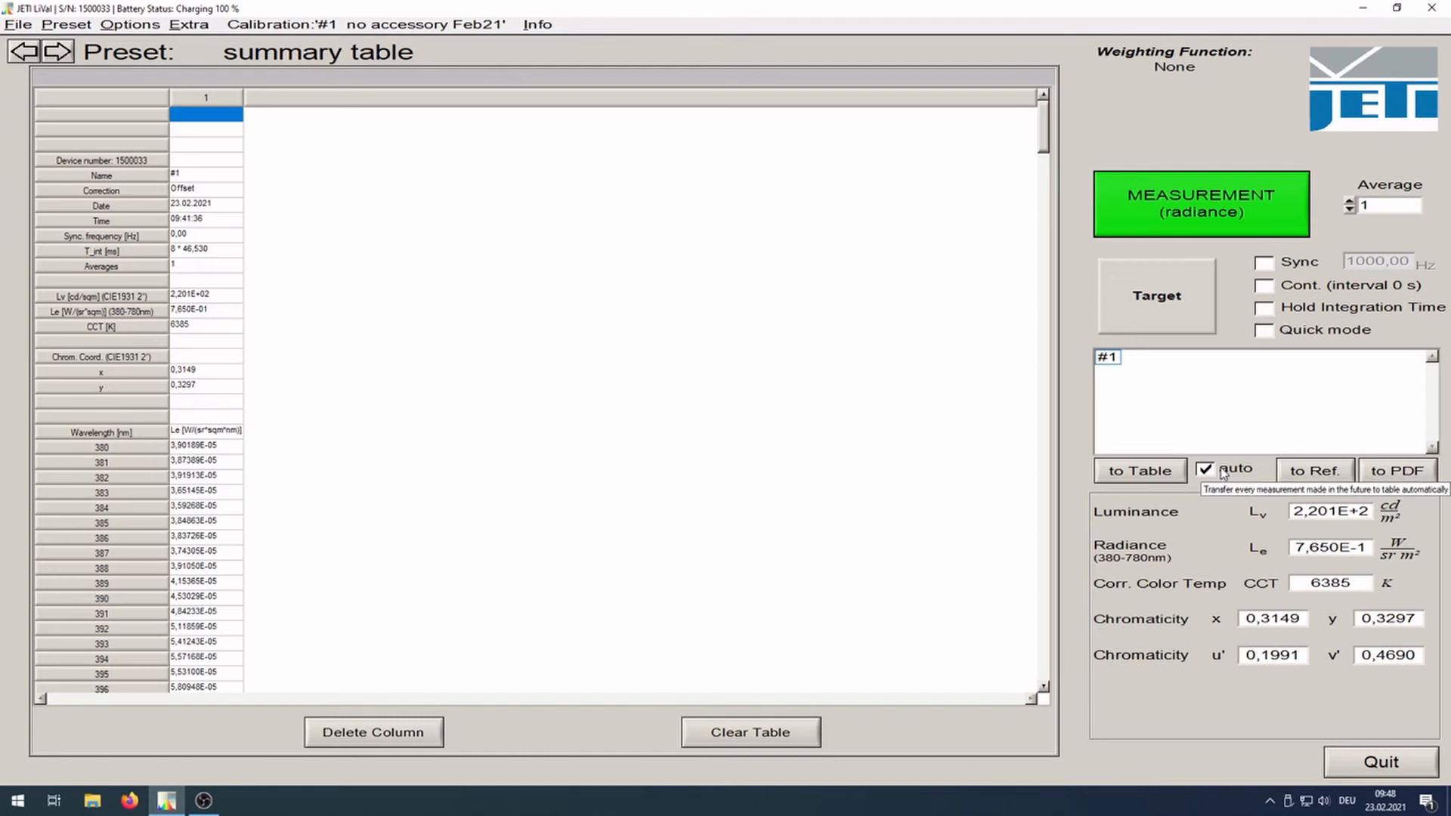
mouse_move(301, 90)
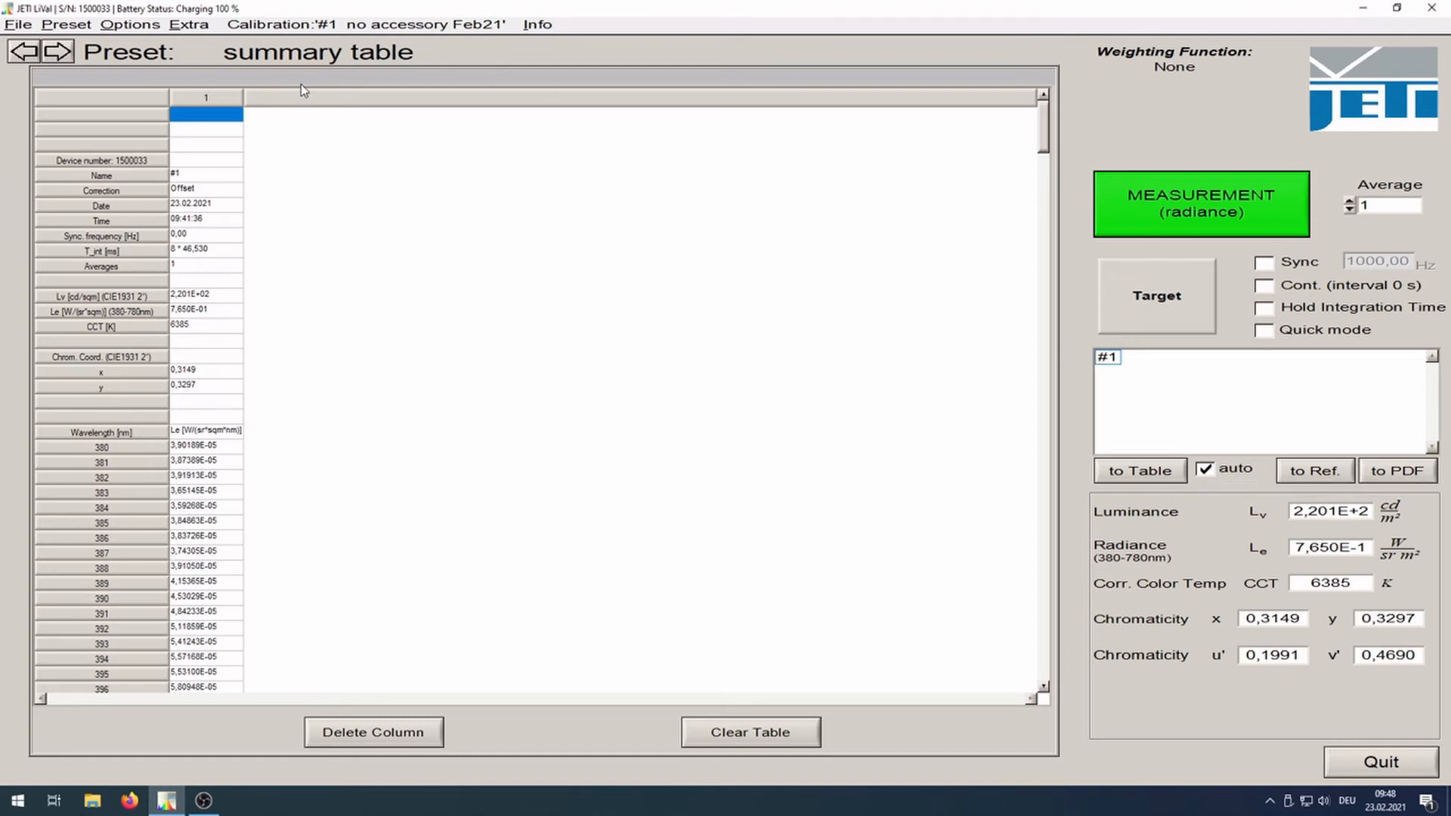
Bring up the File menu with its Excel export option.
click(14, 28)
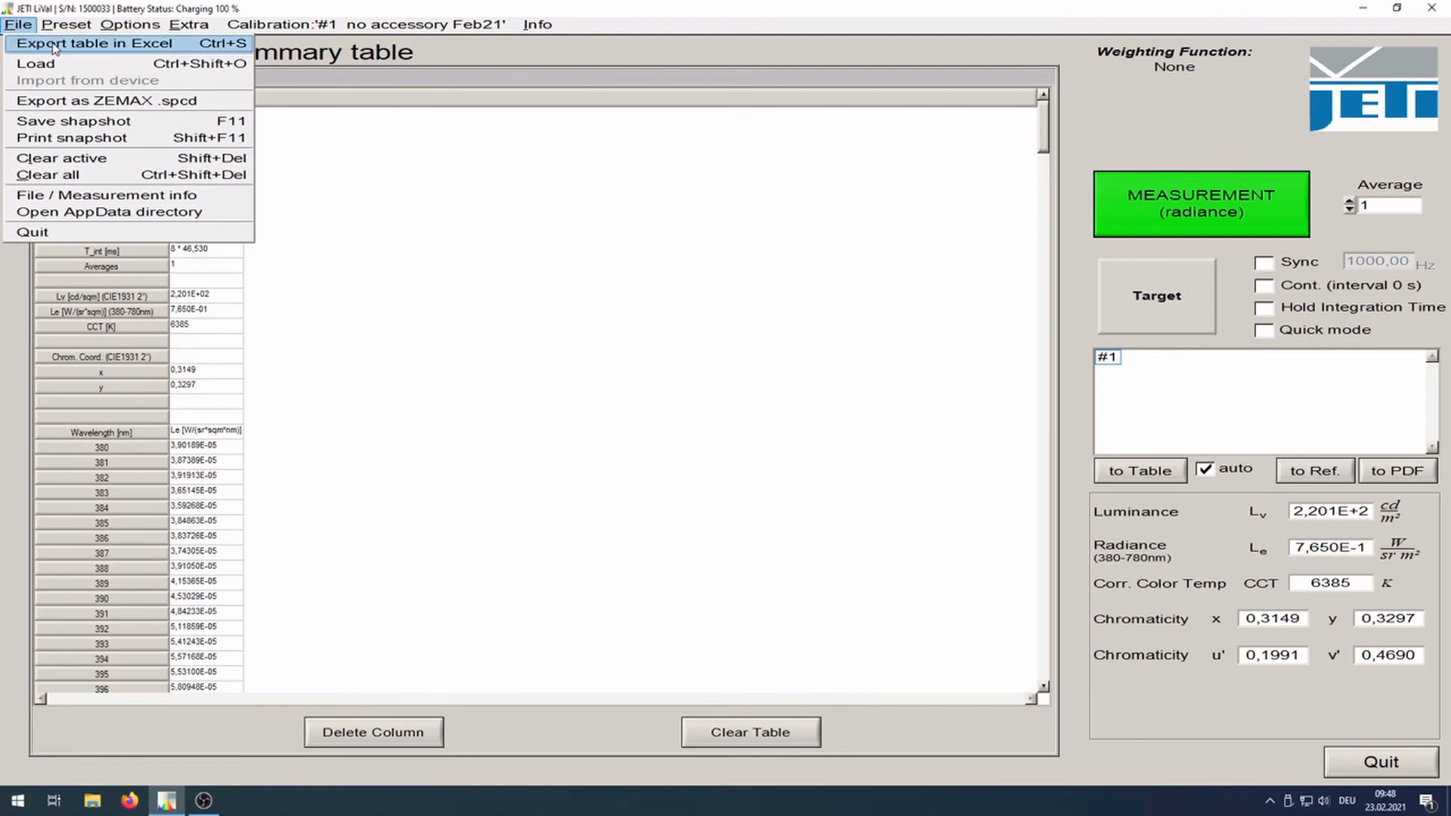
Export the table as Excel 2007/2010 workbook 'test' on the Desktop and open it in Excel.
click(98, 44)
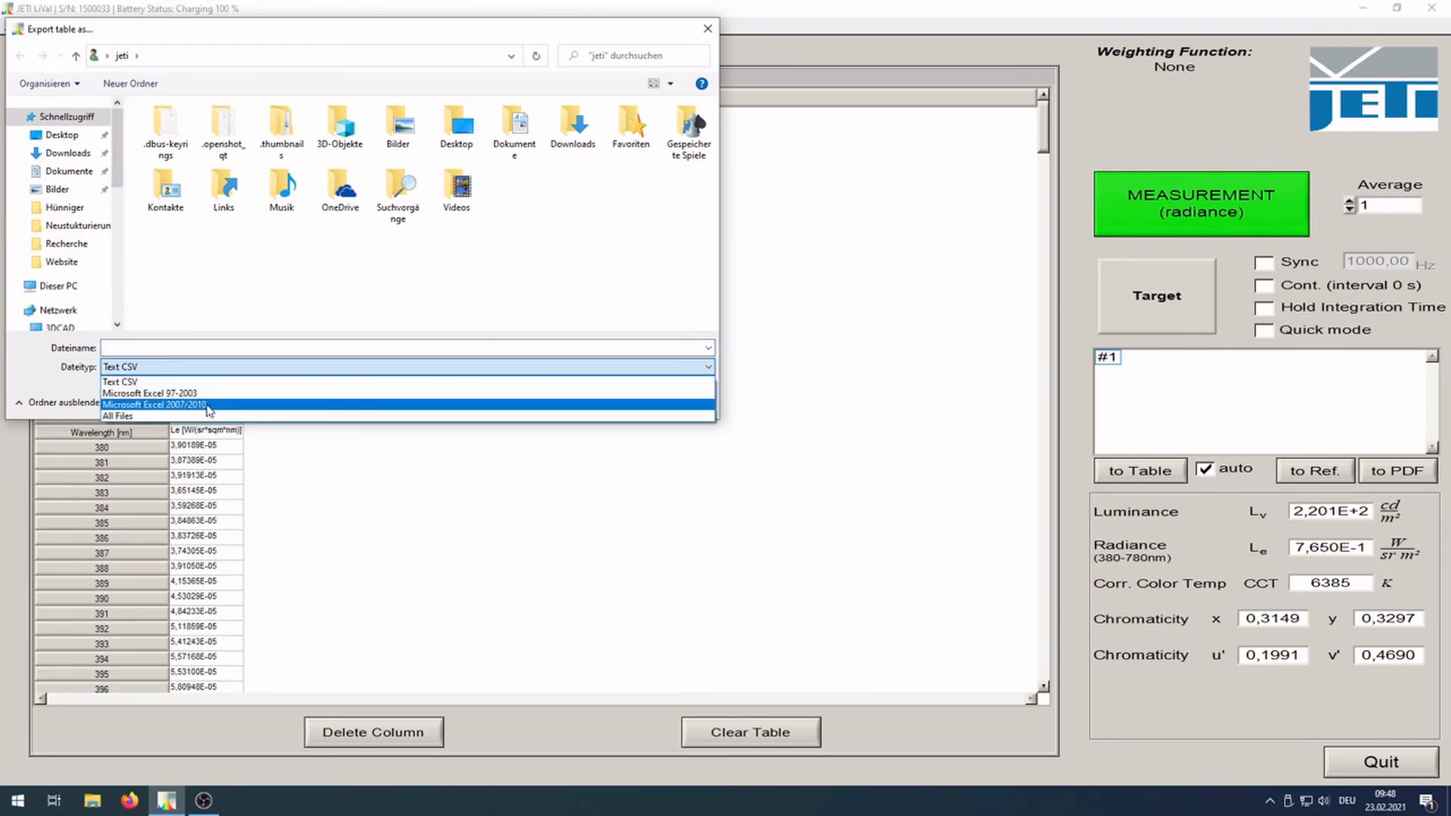
click(158, 405)
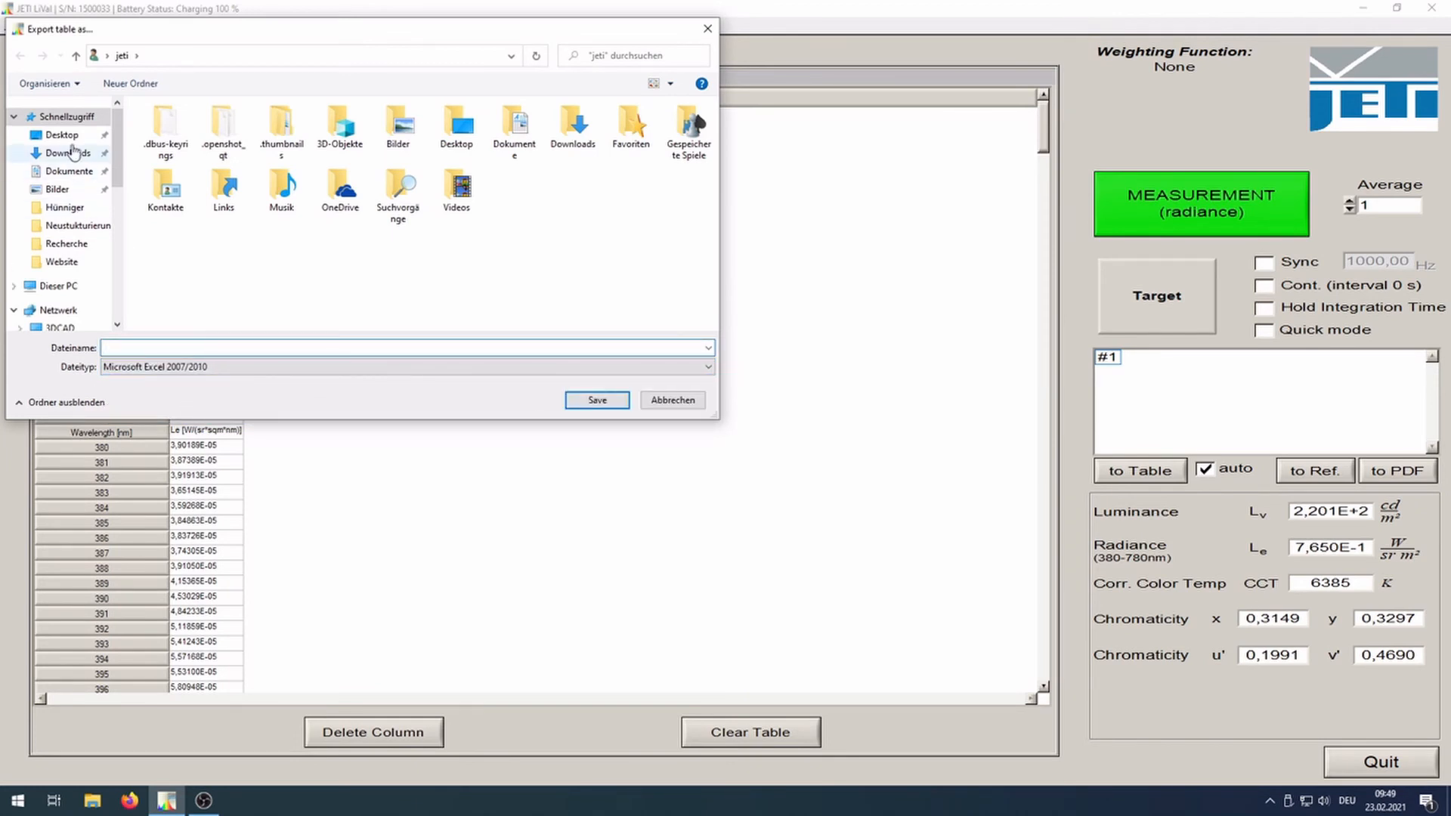
click(60, 135)
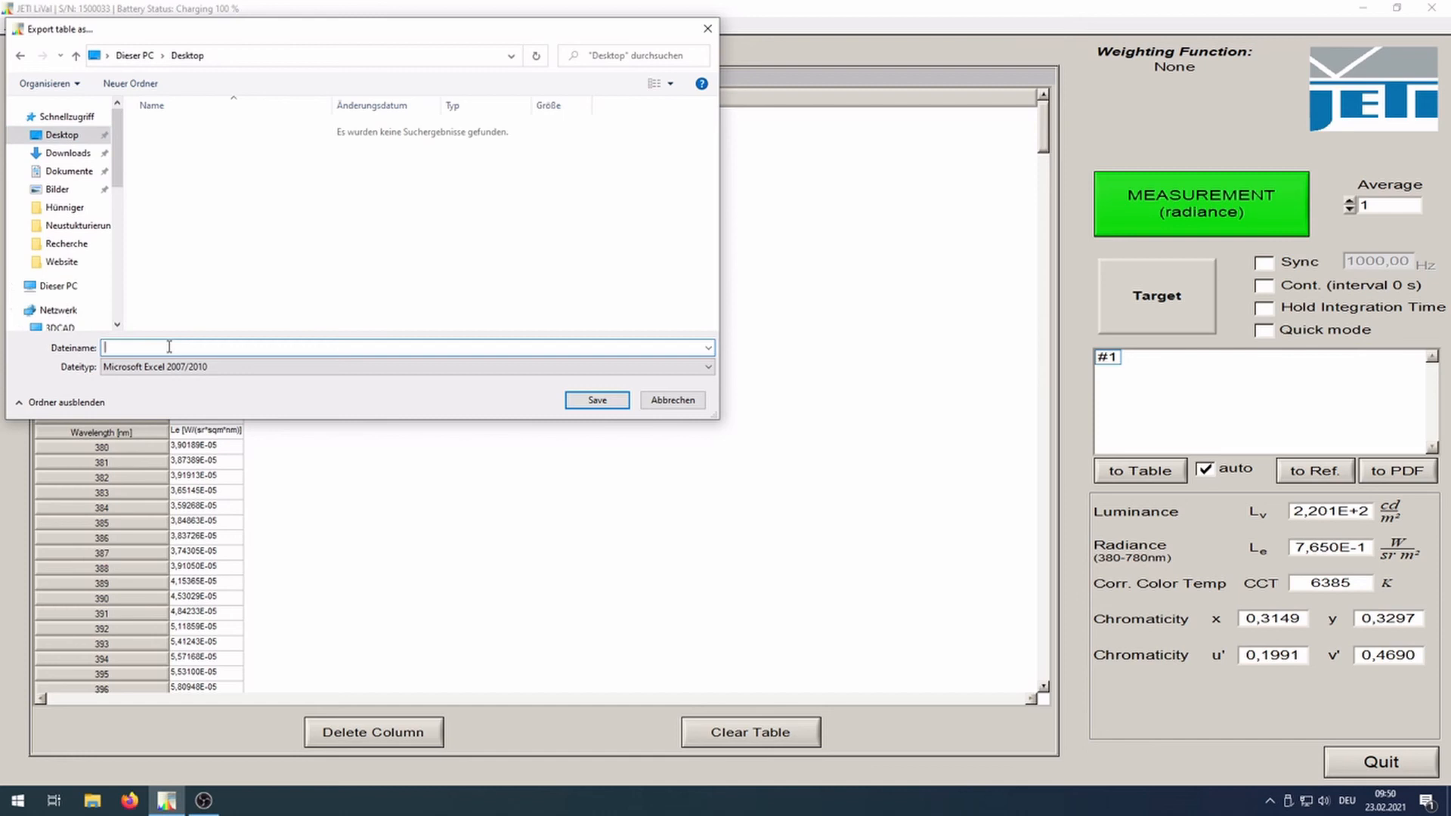
click(595, 400)
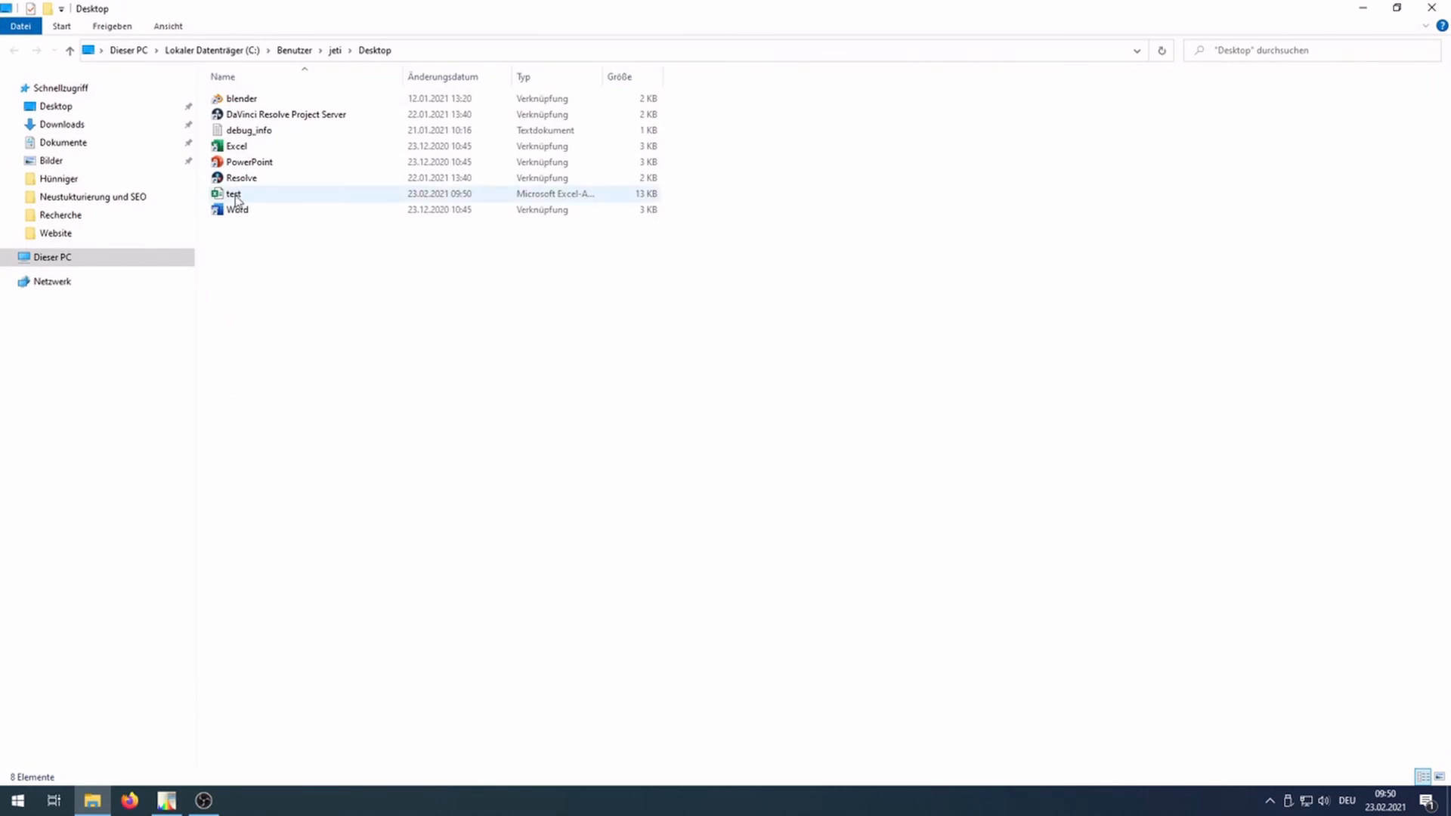
double_click(234, 193)
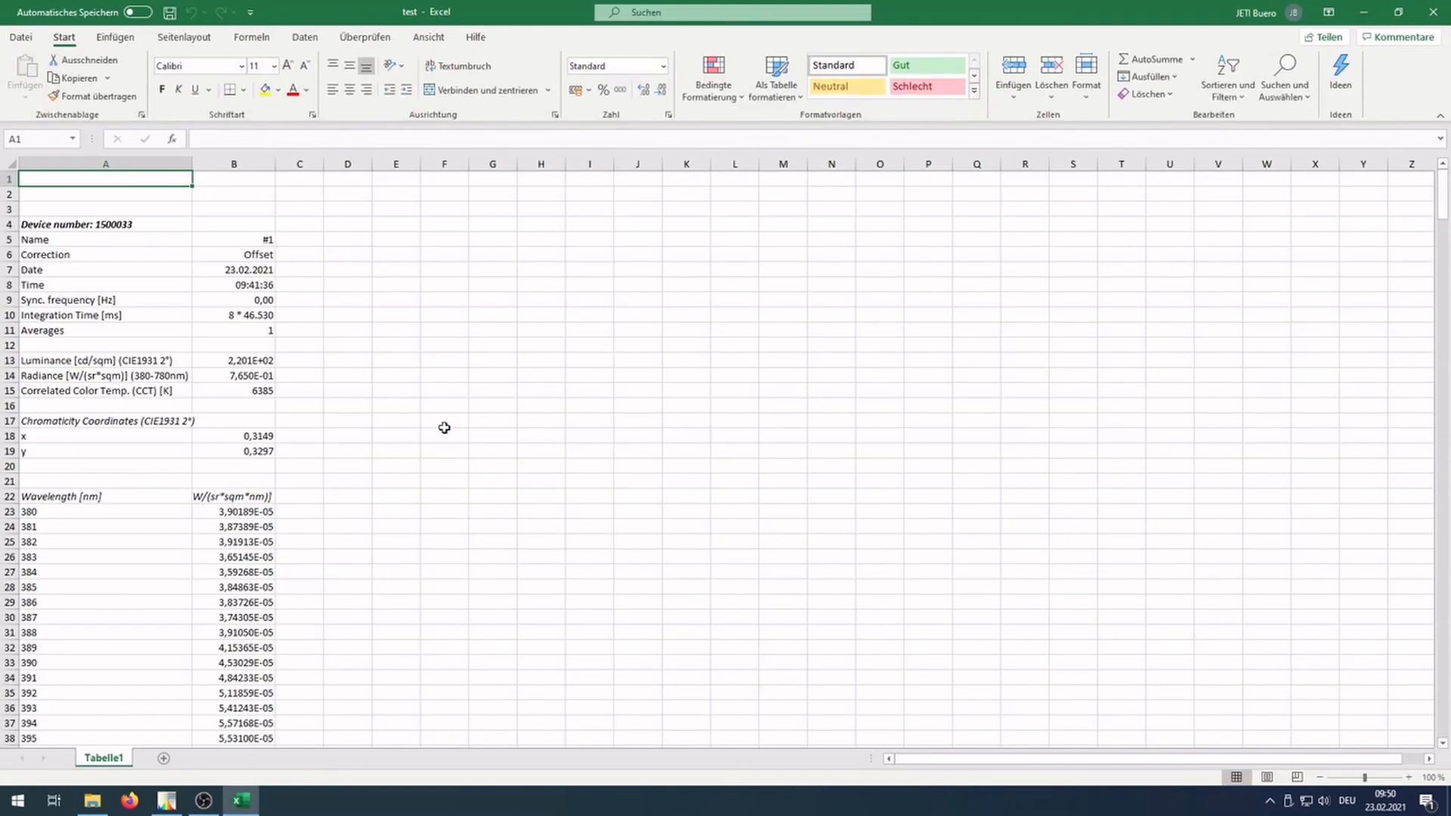